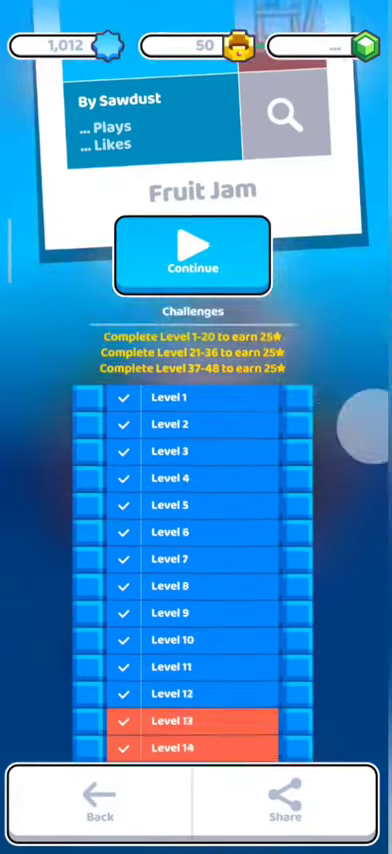
Step: Scroll the Fruit Jam challenge list and launch level 27
{"action": "scroll", "scroll_direction": "down", "scroll_amount": 3}
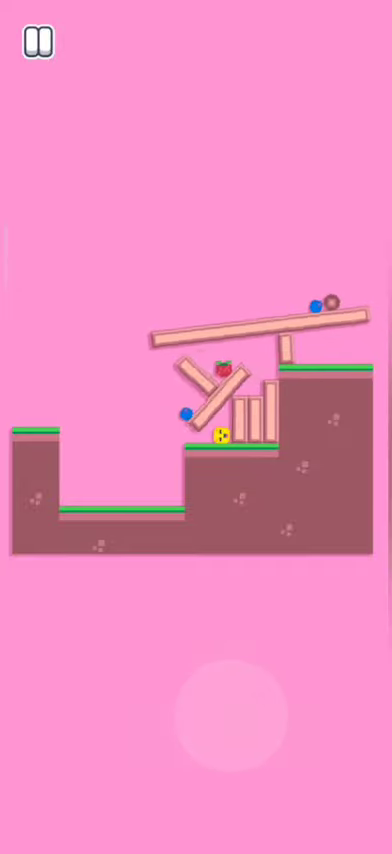
Step: Complete level 27, resuming from the pause card, and advance to level 28
{"action": "left_click", "coordinate": [36, 42]}
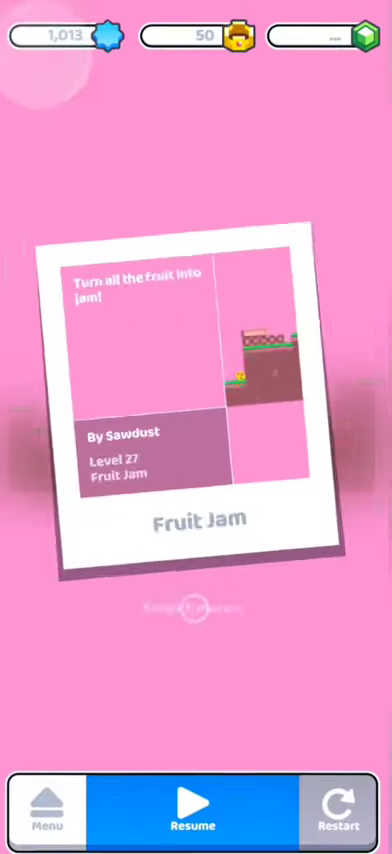
{"action": "left_click", "coordinate": [196, 812]}
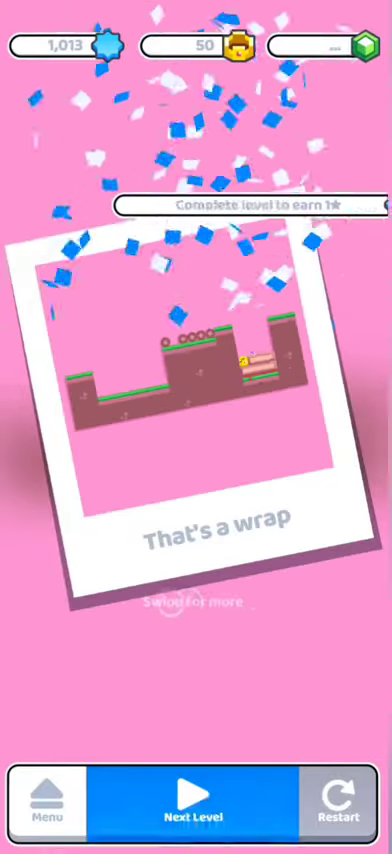
{"action": "left_click", "coordinate": [196, 806]}
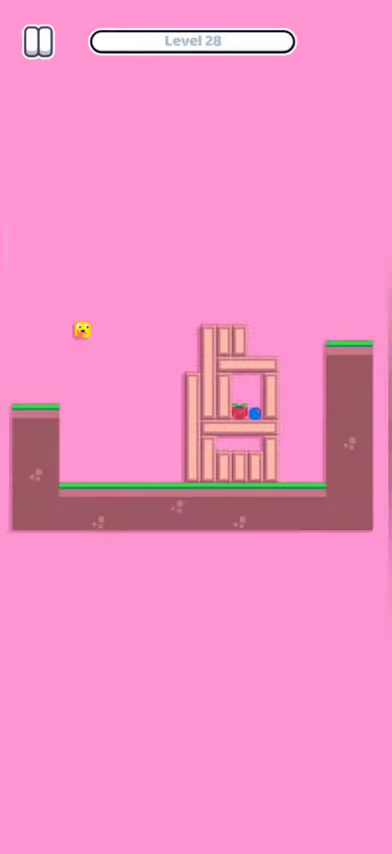
Step: Attempt level 28, pause after falling short, and restart it from the beginning
{"action": "left_click", "coordinate": [196, 680]}
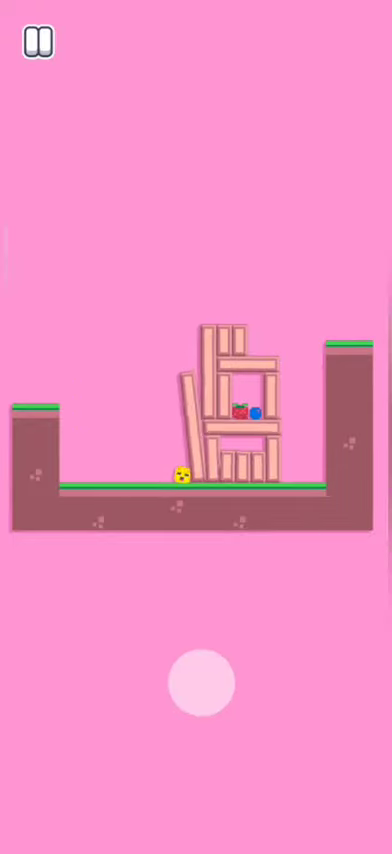
{"action": "left_click", "coordinate": [32, 44]}
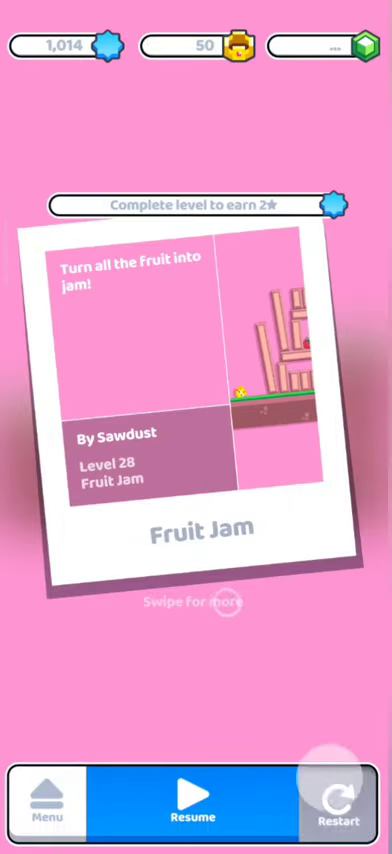
{"action": "left_click", "coordinate": [192, 804]}
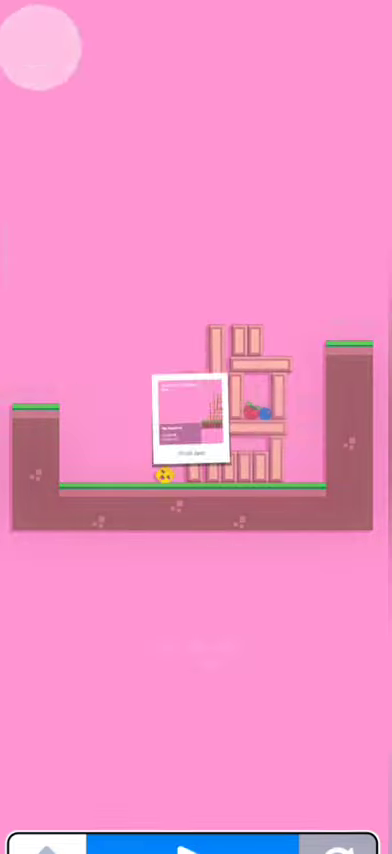